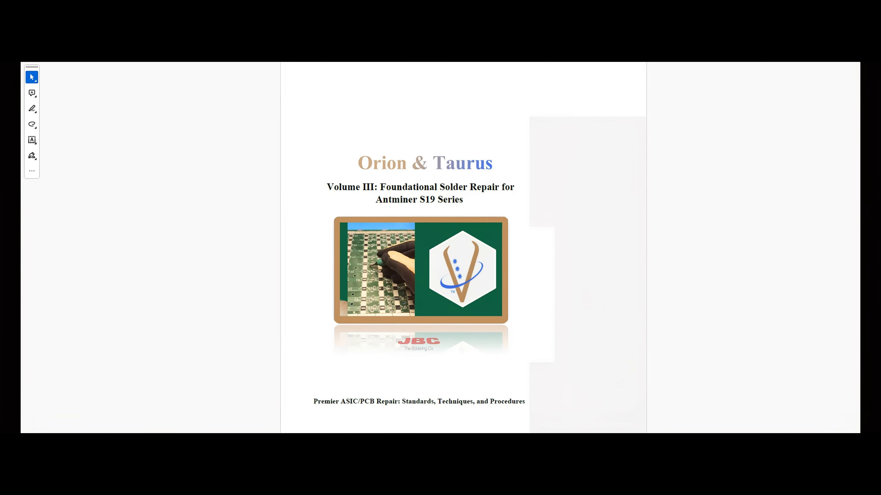
Scroll from the cover page through the table of contents until Chapter 11 and Closing Remarks show
{"action": "scroll", "scroll_direction": "up", "scroll_amount": 3}
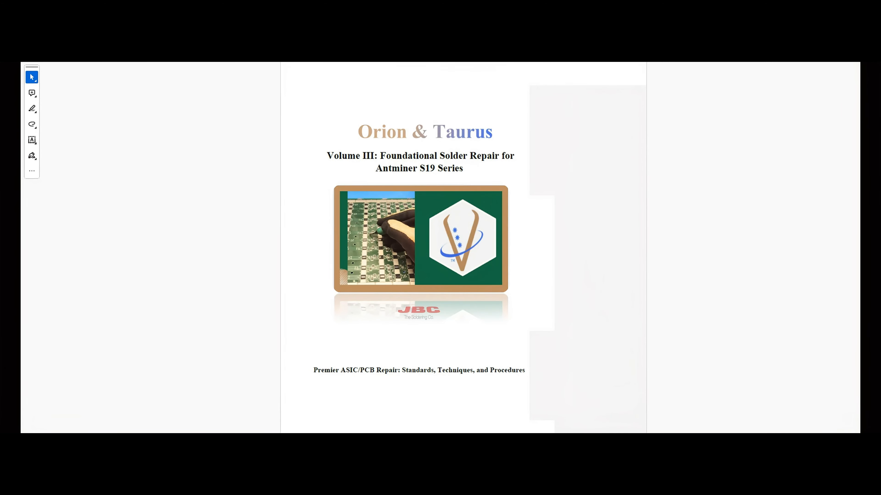
{"action": "scroll", "scroll_direction": "down", "scroll_amount": 3}
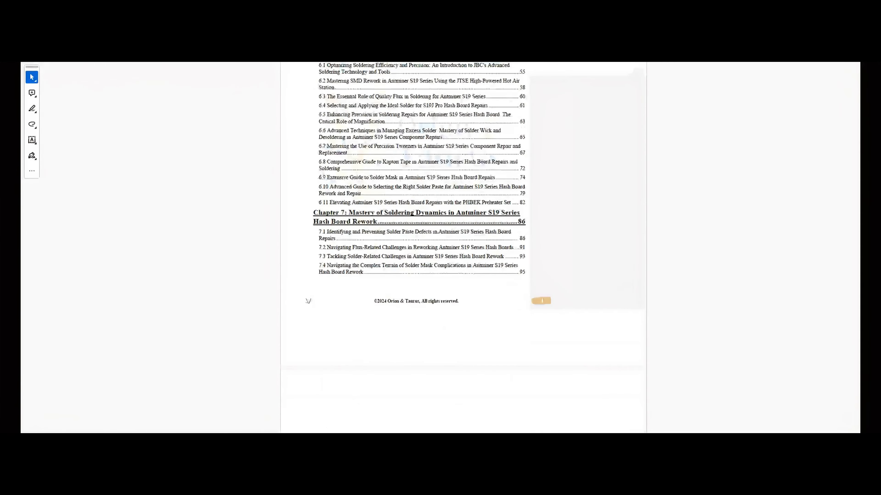
{"action": "scroll", "scroll_direction": "down", "scroll_amount": 3}
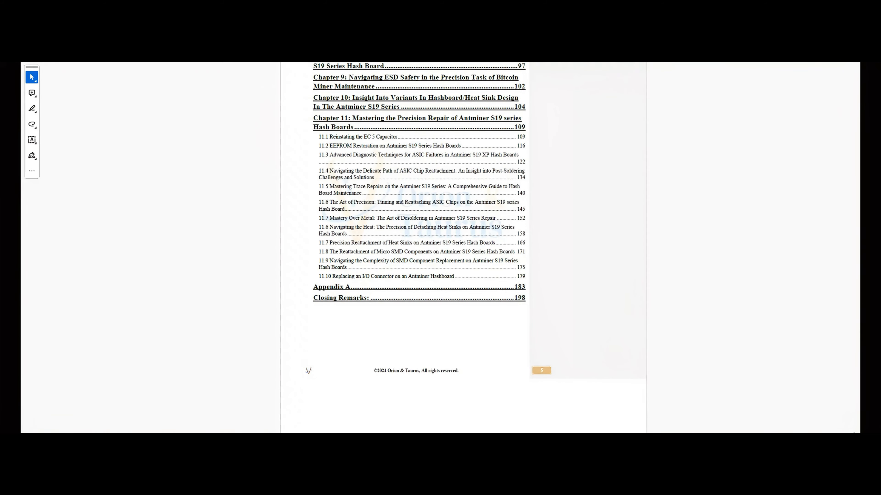
Scroll through the heat sink reattachment chapter pages
{"action": "scroll", "scroll_direction": "down", "scroll_amount": 3}
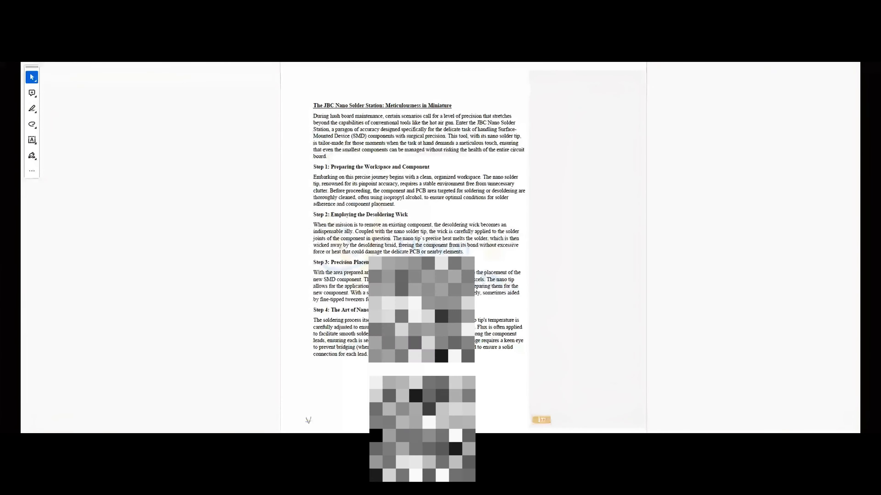
{"action": "scroll", "scroll_direction": "down", "scroll_amount": 3}
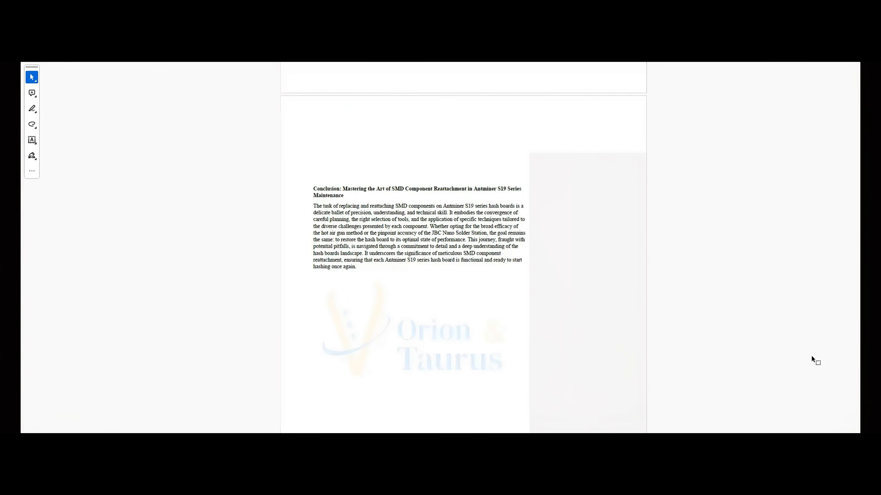
{"action": "scroll", "scroll_direction": "up", "scroll_amount": 3}
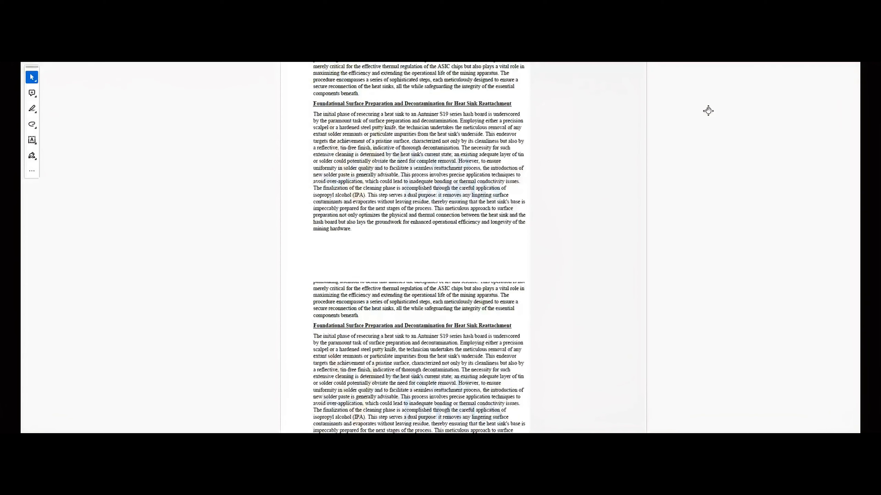
{"action": "scroll", "scroll_direction": "down", "scroll_amount": 3}
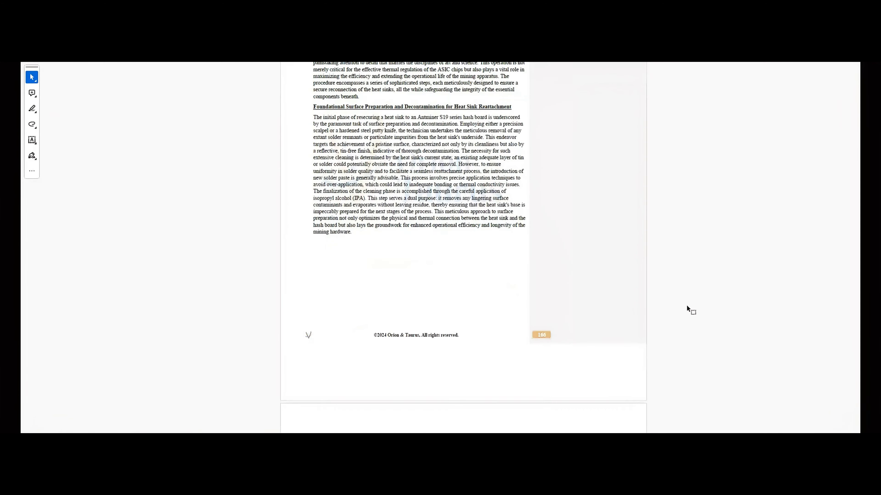
{"action": "scroll", "scroll_direction": "down", "scroll_amount": 3}
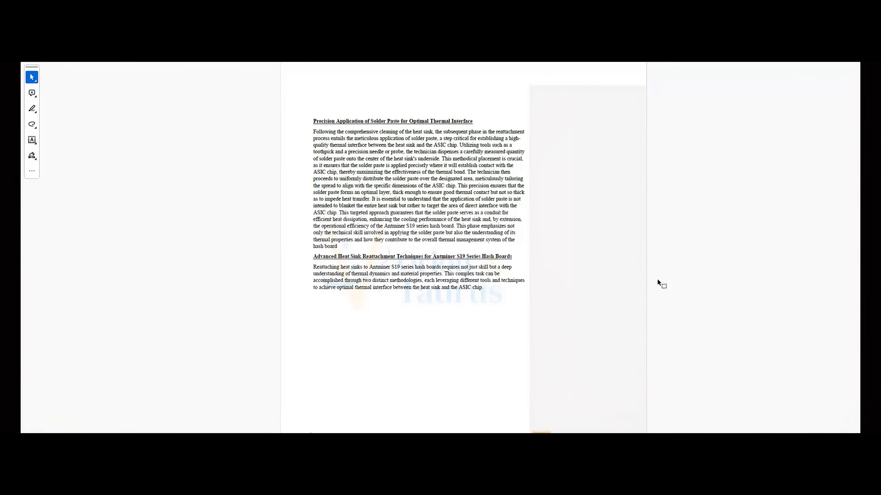
Continue through the micro SMD component sections to the JBC Nano Solder Station page
{"action": "scroll", "scroll_direction": "down", "scroll_amount": 3}
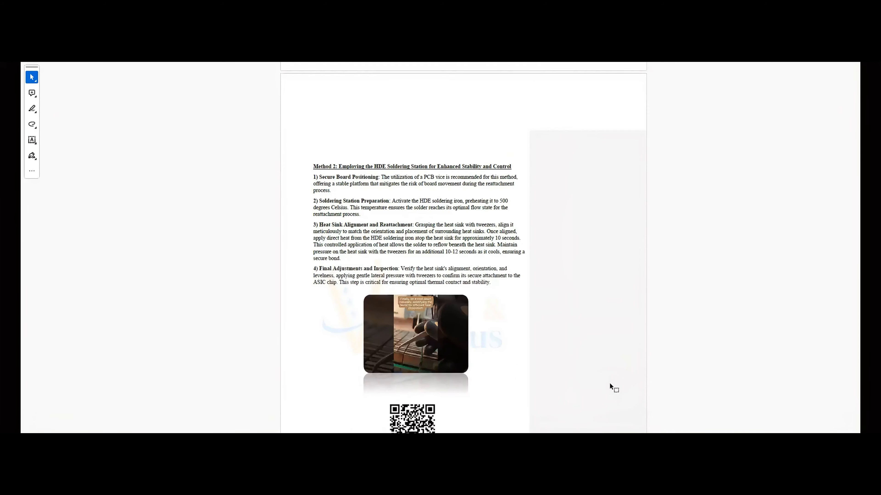
{"action": "scroll", "scroll_direction": "down", "scroll_amount": 3}
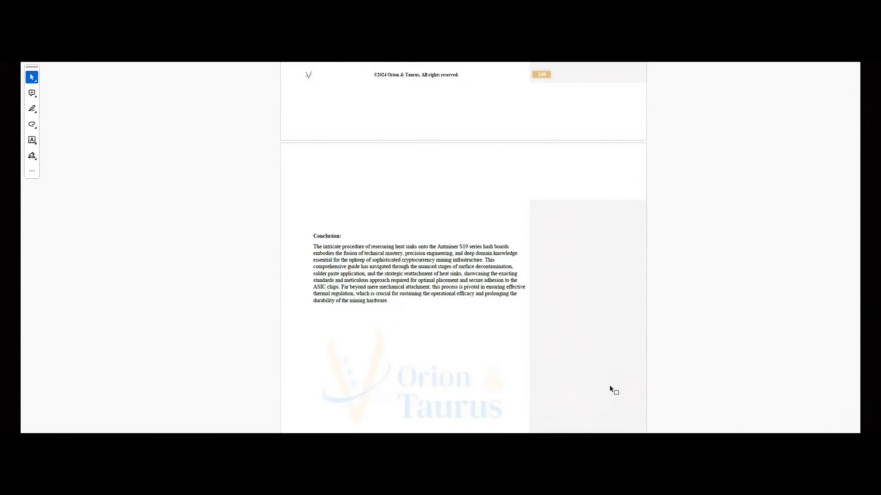
{"action": "scroll", "scroll_direction": "down", "scroll_amount": 3}
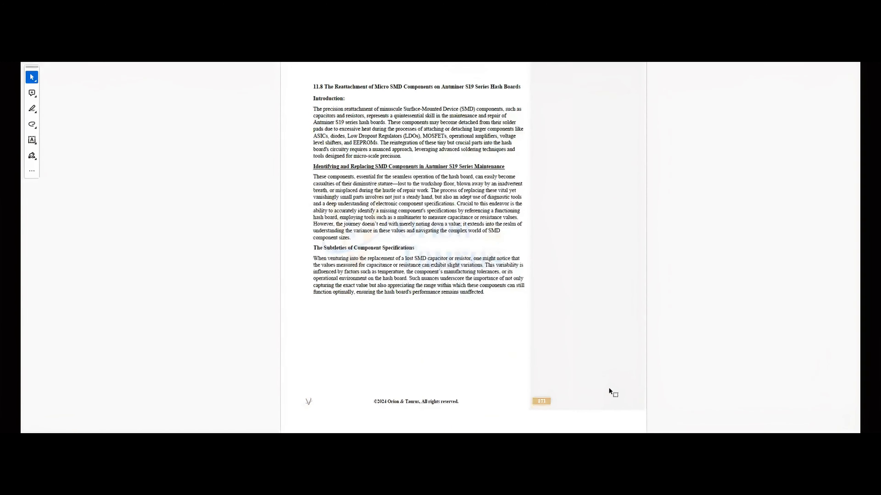
{"action": "scroll", "scroll_direction": "down", "scroll_amount": 3}
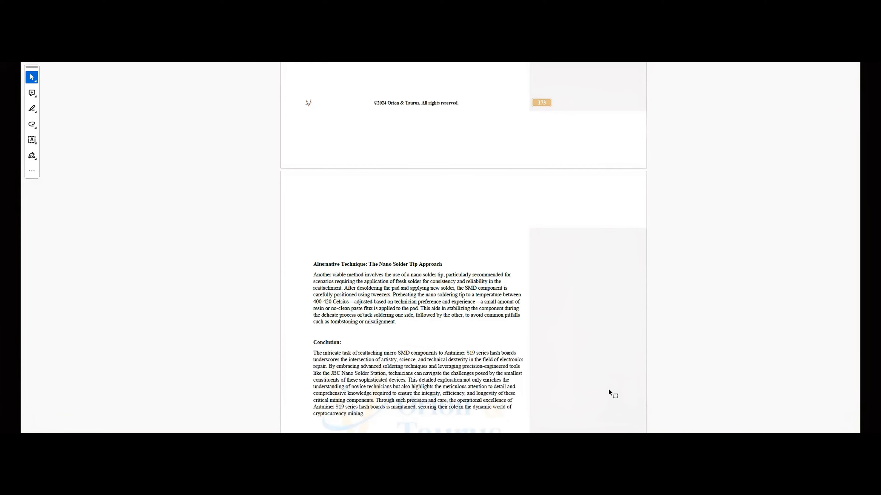
{"action": "scroll", "scroll_direction": "up", "scroll_amount": 3}
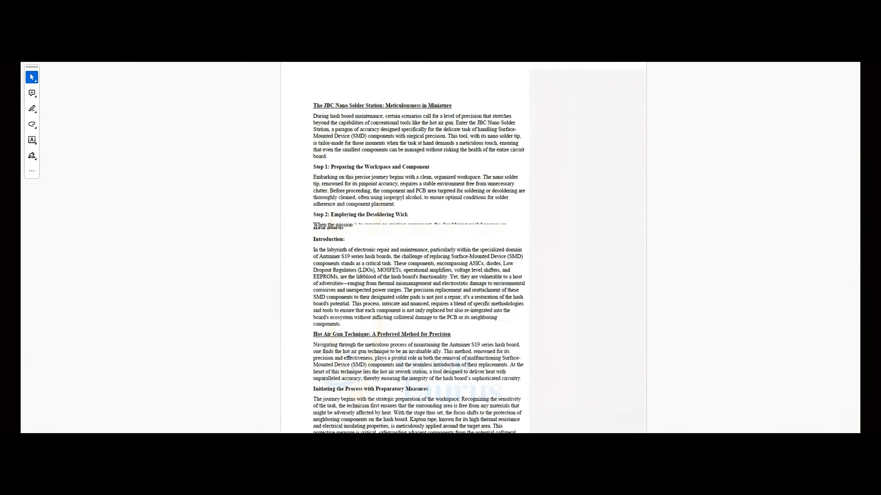
Reach page 179 on I/O connector replacement and dismiss the video weblink menu without opening it
{"action": "scroll", "scroll_direction": "down", "scroll_amount": 3}
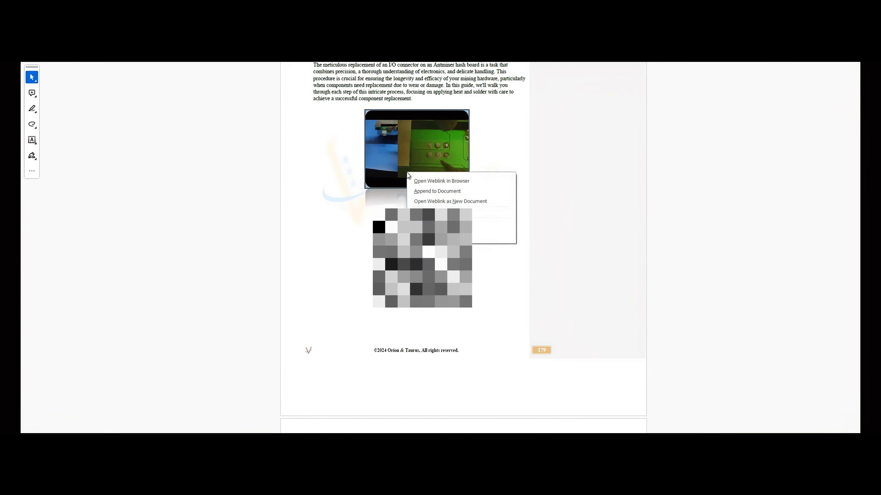
{"action": "left_click", "coordinate": [548, 185]}
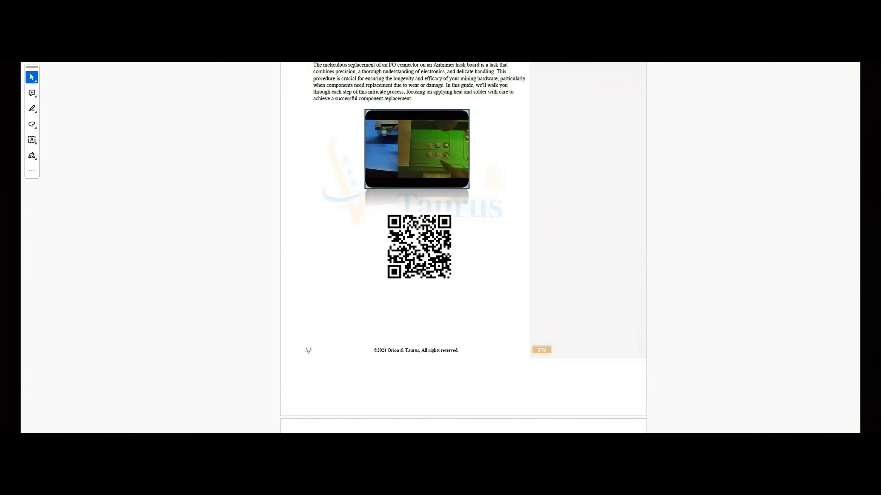
Scroll back up to the SMD reattachment Conclusion page before the cut to PCB close-up footage
{"action": "scroll", "scroll_direction": "down", "scroll_amount": 3}
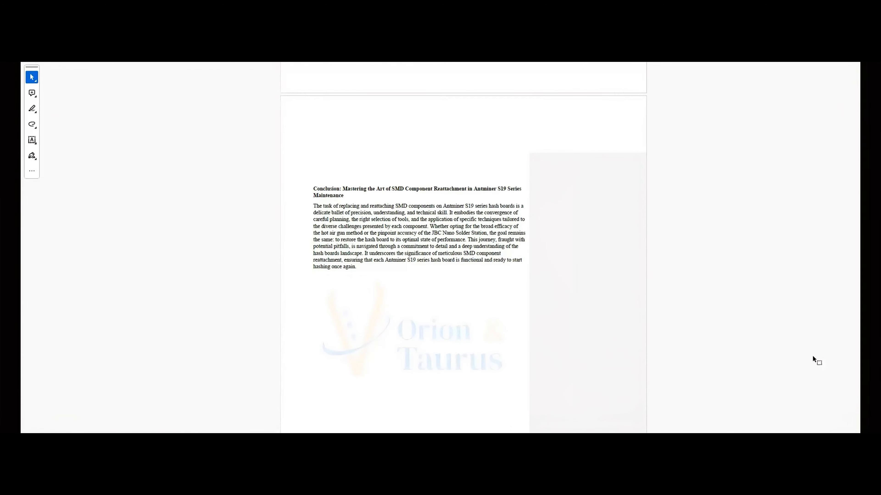
{"action": "scroll", "scroll_direction": "up", "scroll_amount": 3}
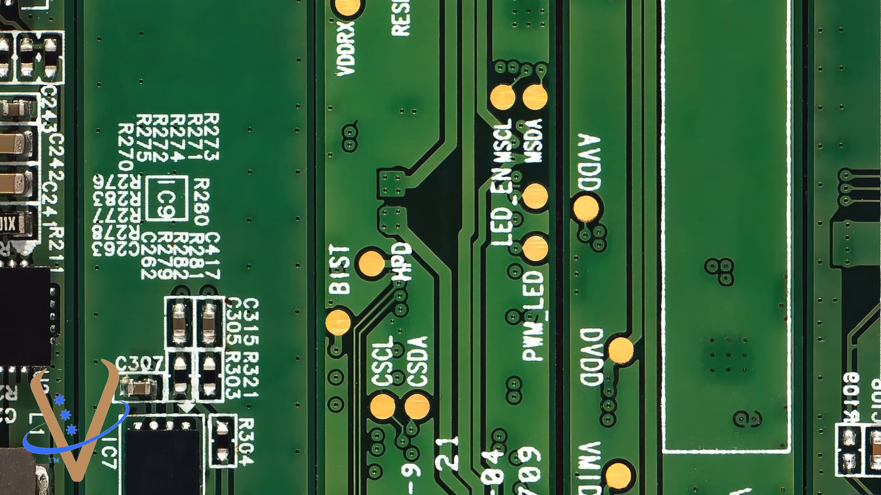
{"action": "scroll", "scroll_direction": "down", "scroll_amount": 3}
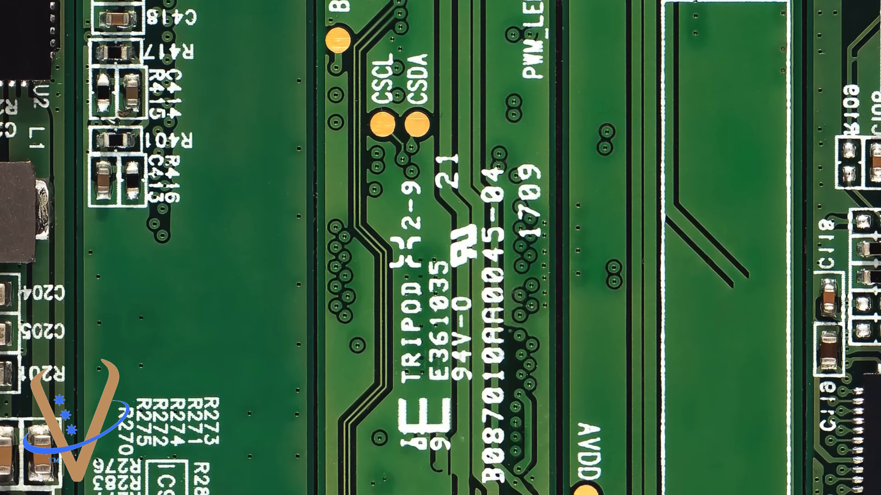